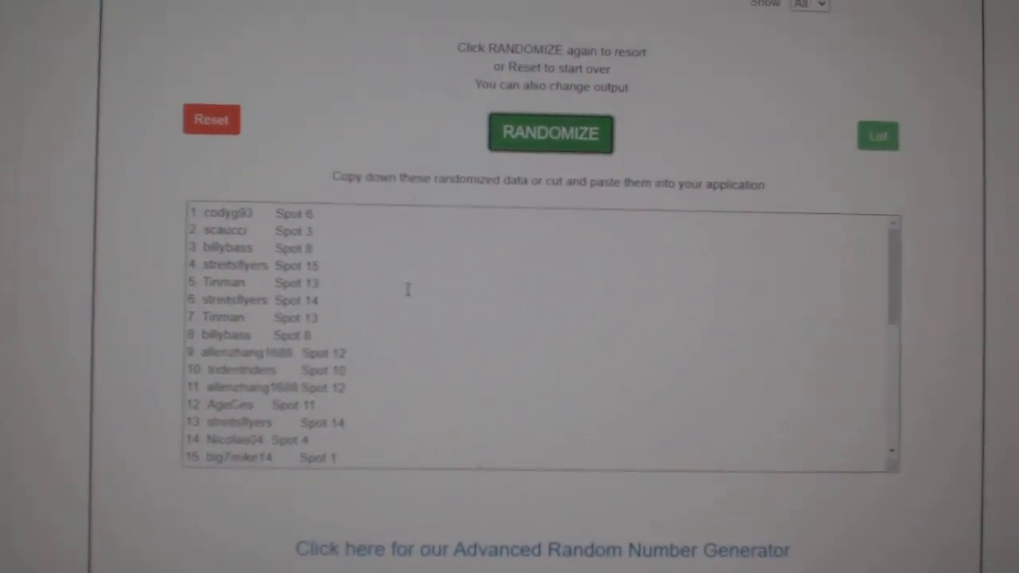
- Reshuffle the participant names and spots twice with RANDOMIZE
click(551, 134)
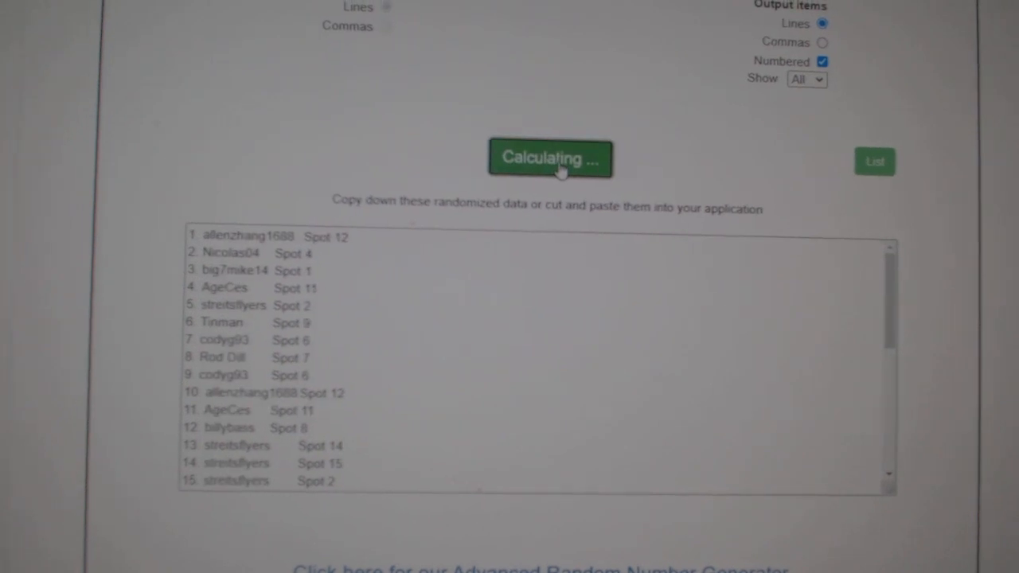
click(551, 158)
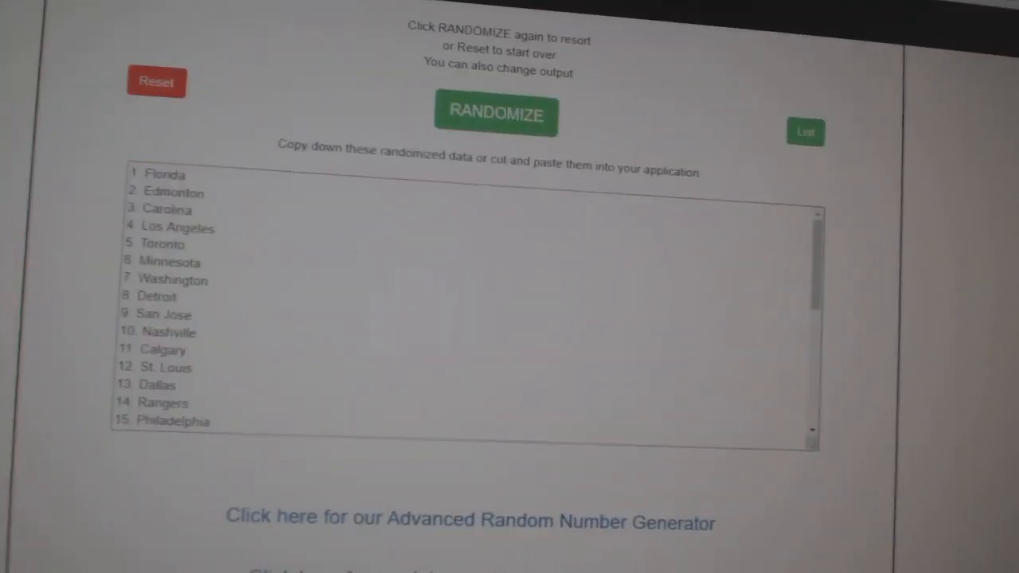
- Randomize the 30 team names repeatedly until the final order ends with Vancouver
click(495, 113)
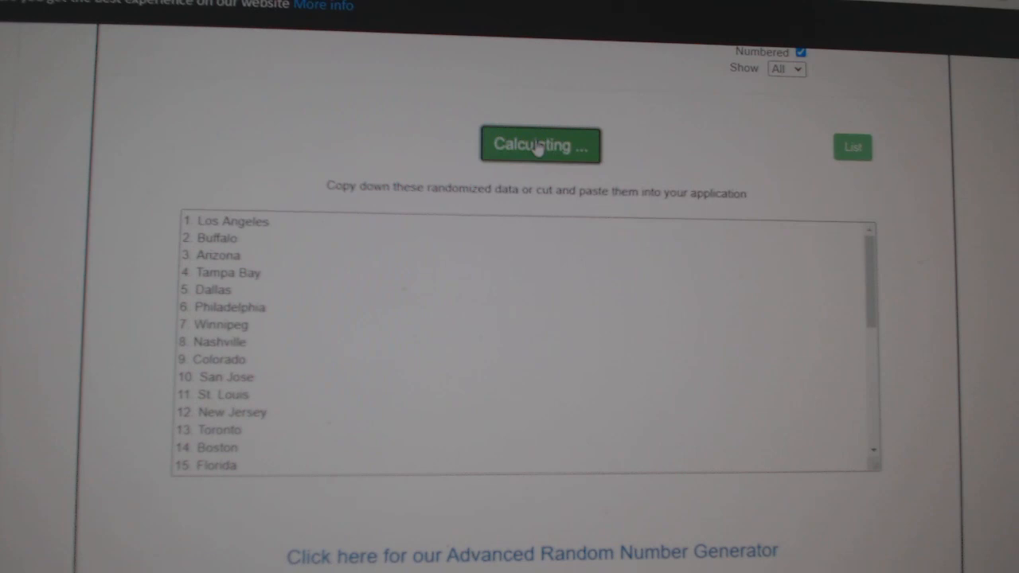
click(541, 147)
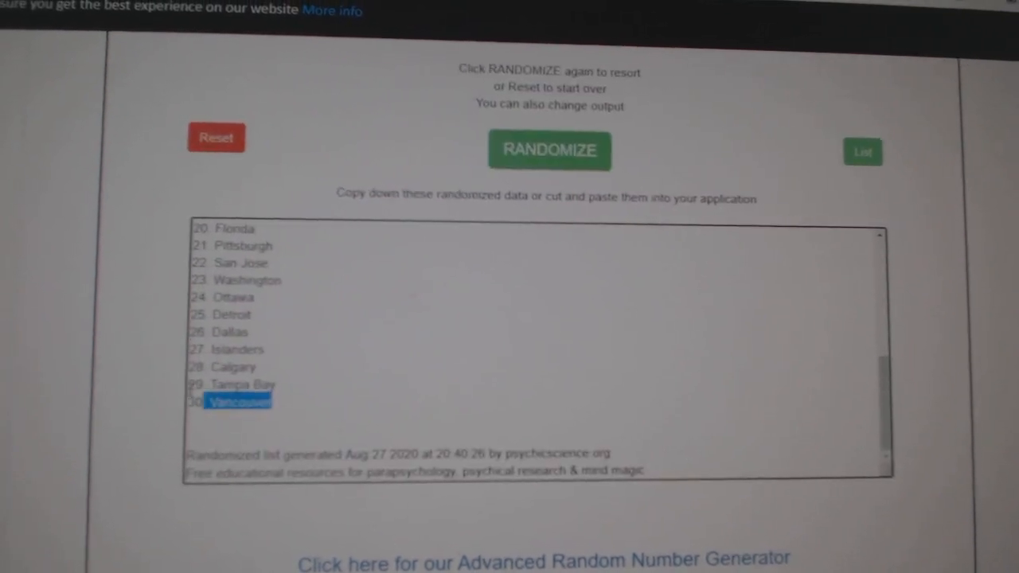
click(550, 149)
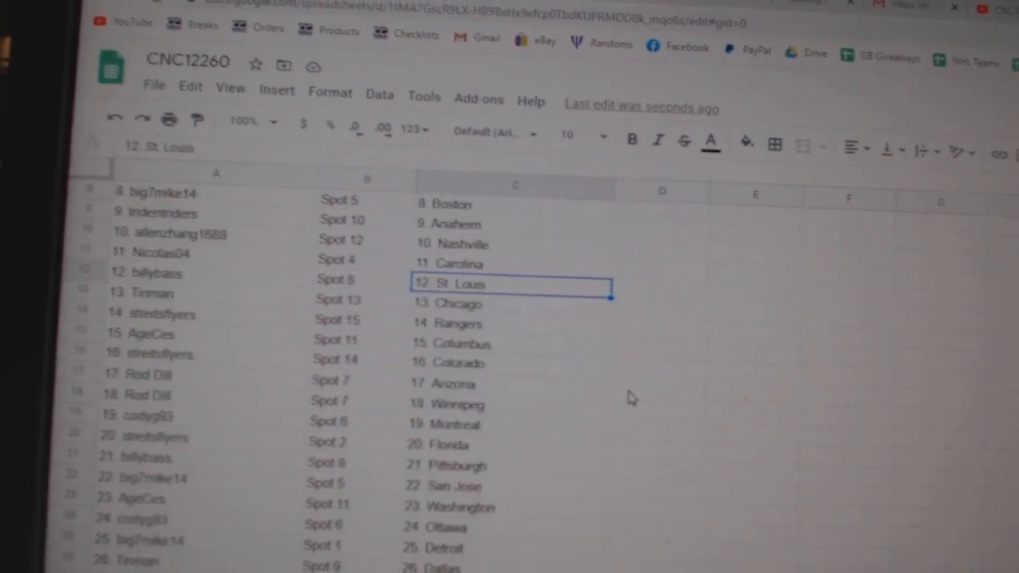
- Scroll the CNC12260 sheet to verify participant-team pairings through row 30, ending at Vancouver
scroll(down, 3)
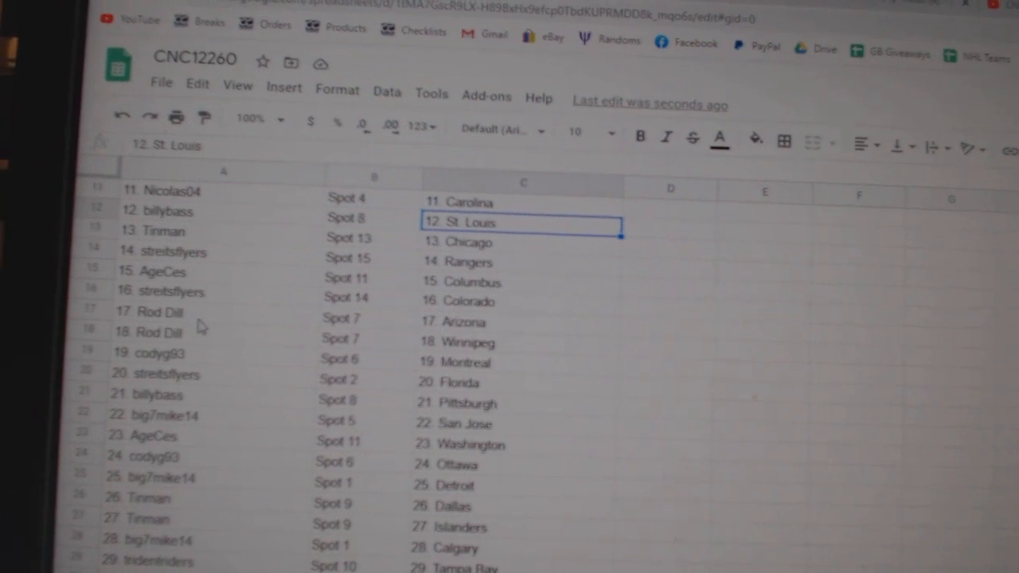
scroll(down, 3)
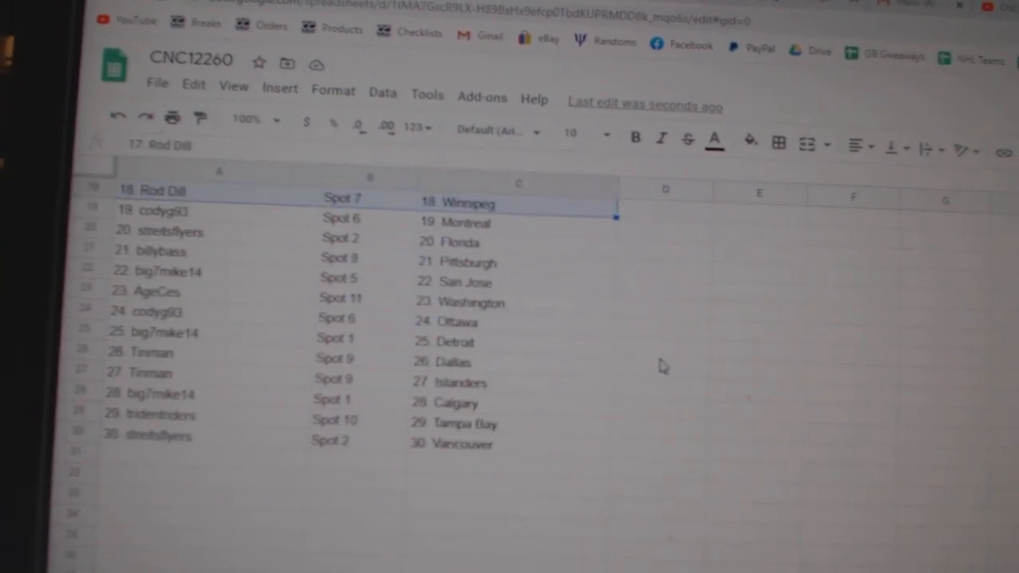